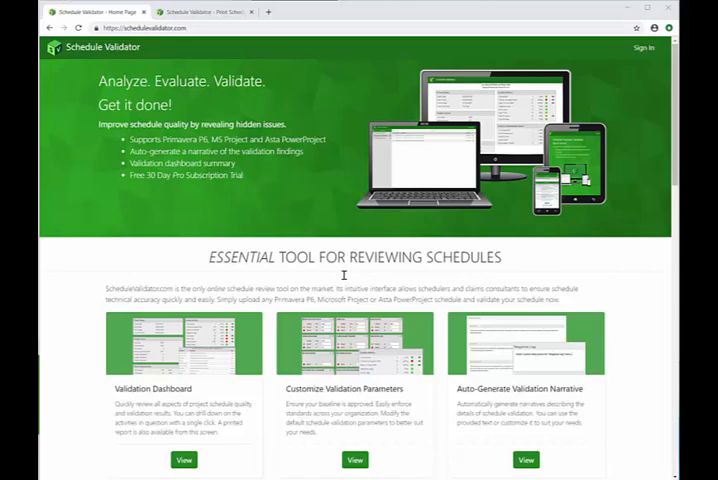
pyautogui.moveTo(632, 124)
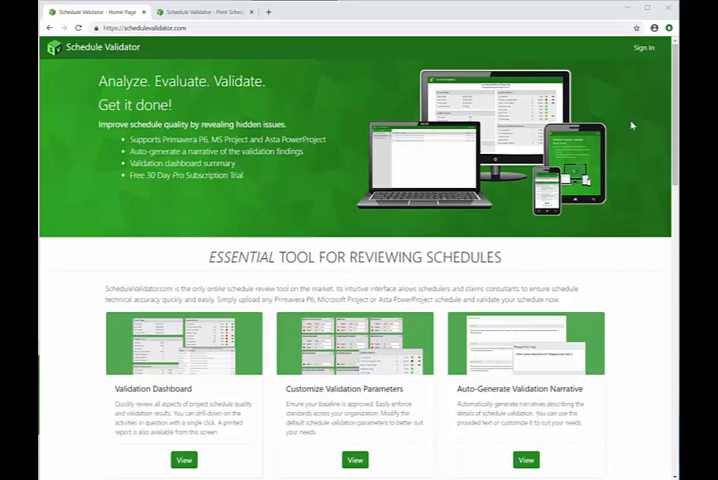
# Go to the Schedule Validator sign-in page from the home page
pyautogui.click(644, 48)
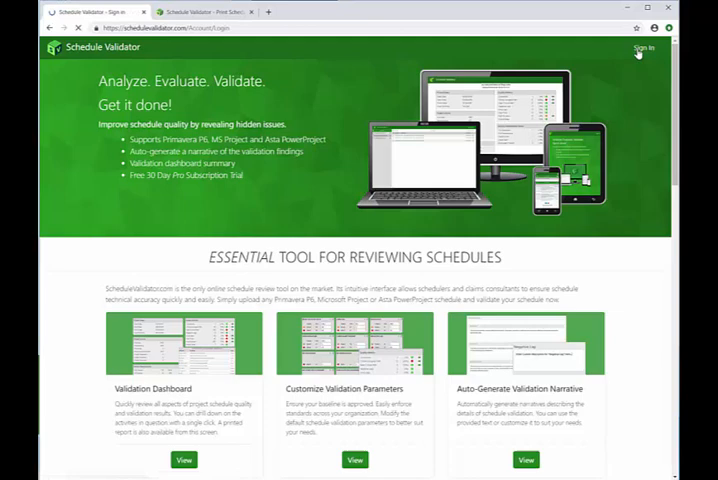
# Log in with the saved email and password to reach the projects list
pyautogui.click(644, 48)
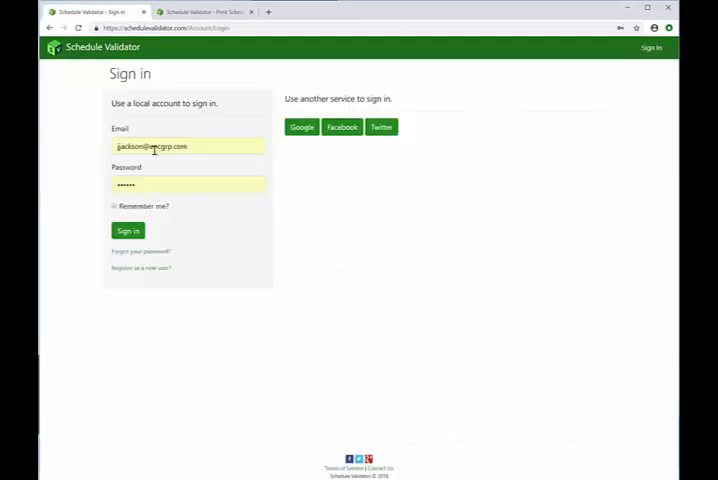
pyautogui.click(128, 230)
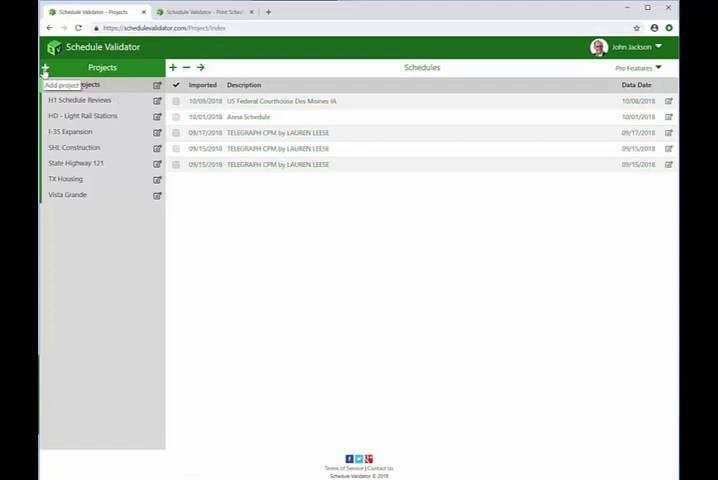
# Open the State Highway 121 project from the Projects sidebar
pyautogui.click(76, 162)
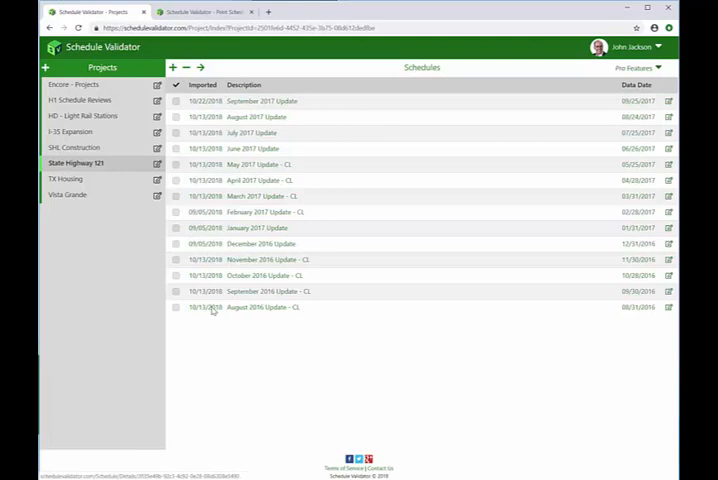
pyautogui.moveTo(284, 150)
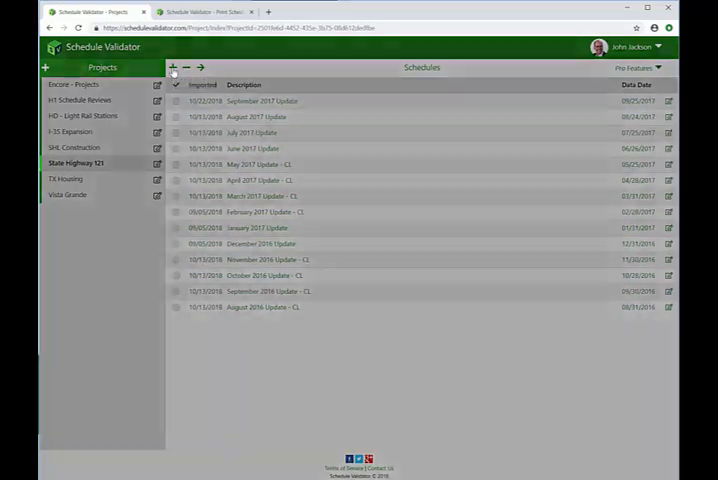
# Import the October 2017 .xer schedule file into the State Highway 121 project
pyautogui.click(172, 68)
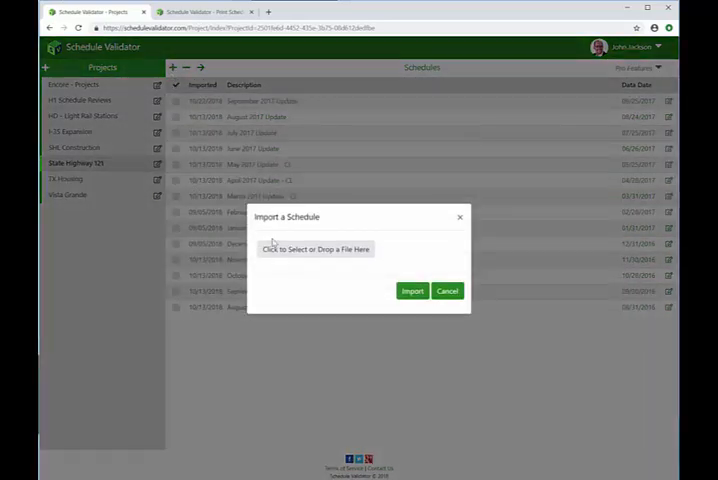
pyautogui.click(316, 250)
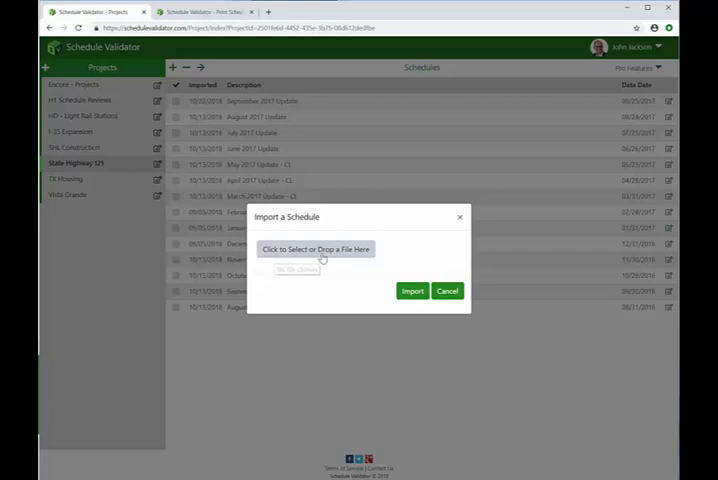
pyautogui.click(316, 250)
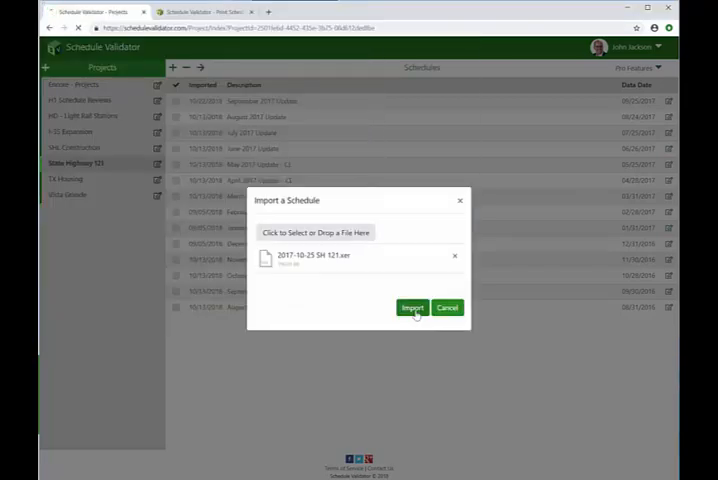
pyautogui.click(412, 308)
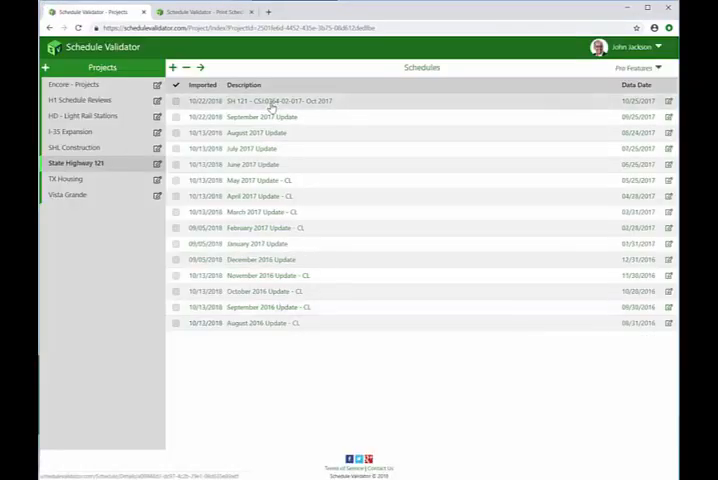
# Open the SH 121 Oct 2017 schedule dashboard and review its validation metrics
pyautogui.click(270, 100)
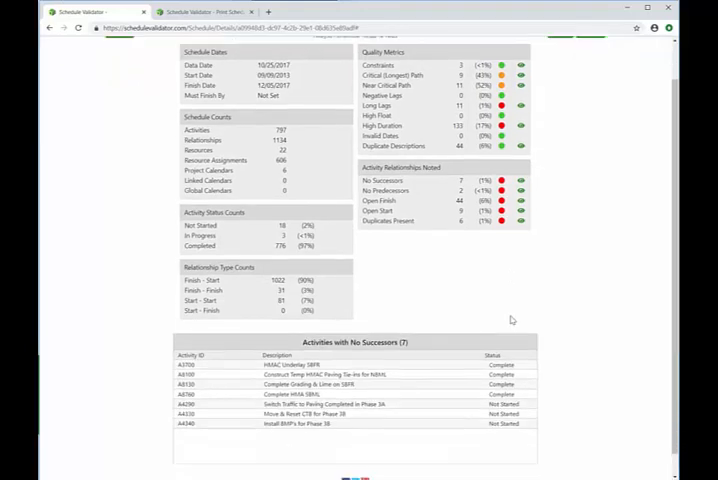
pyautogui.scroll(-3)
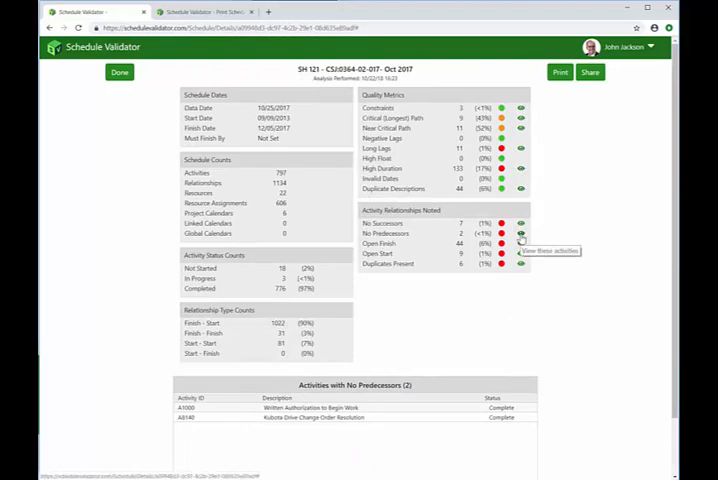
pyautogui.moveTo(520, 232)
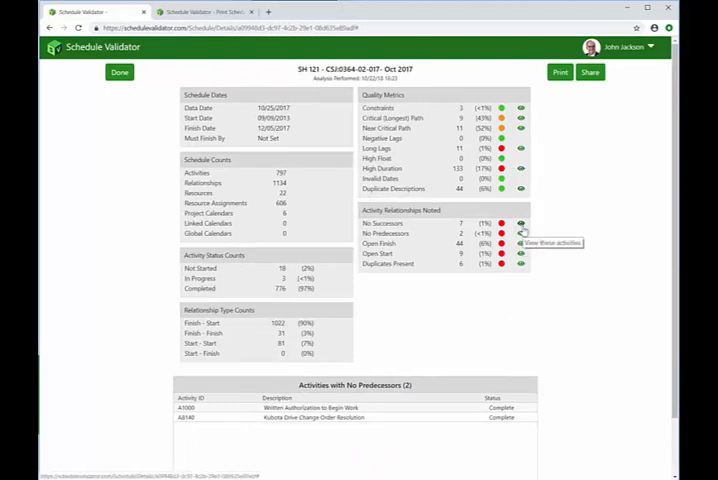
pyautogui.moveTo(336, 224)
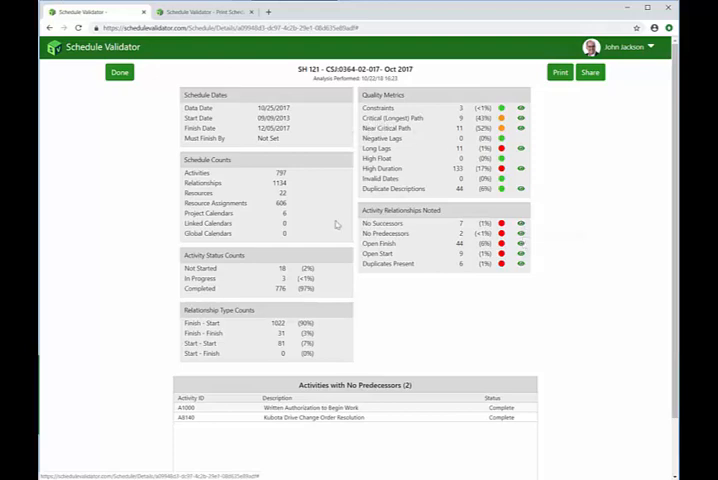
pyautogui.moveTo(412, 232)
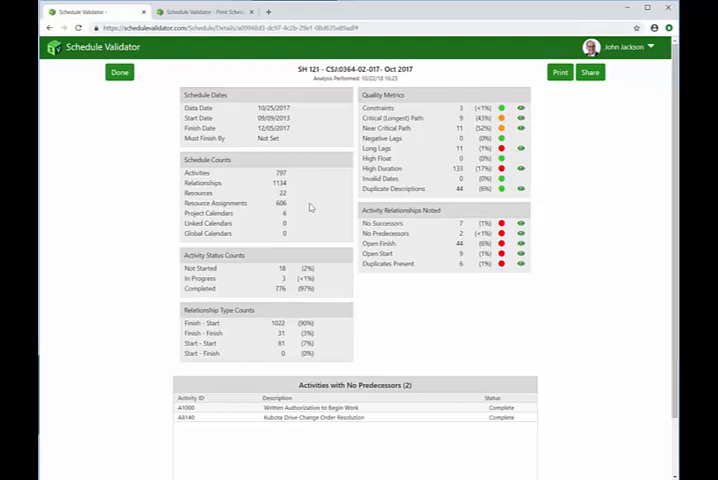
pyautogui.moveTo(384, 212)
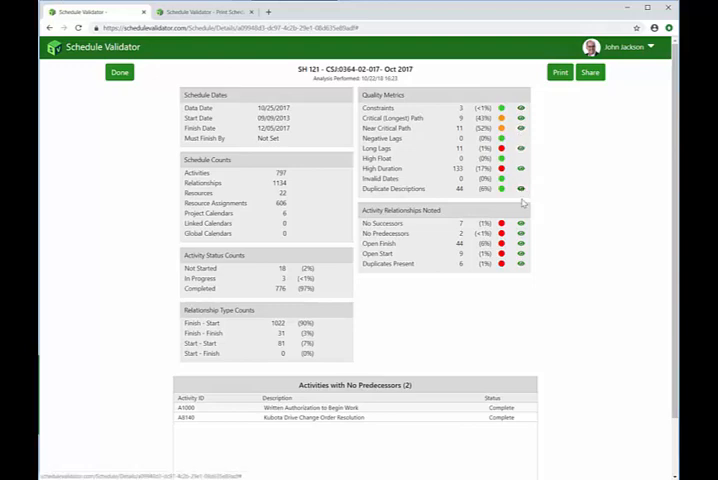
pyautogui.moveTo(510, 280)
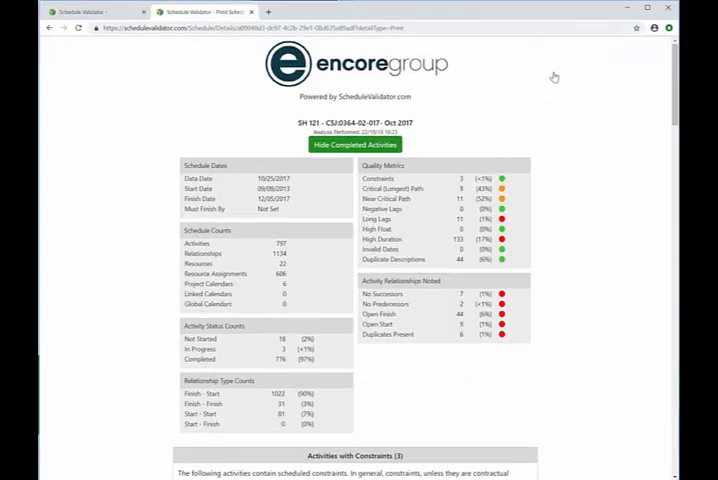
pyautogui.scroll(-3)
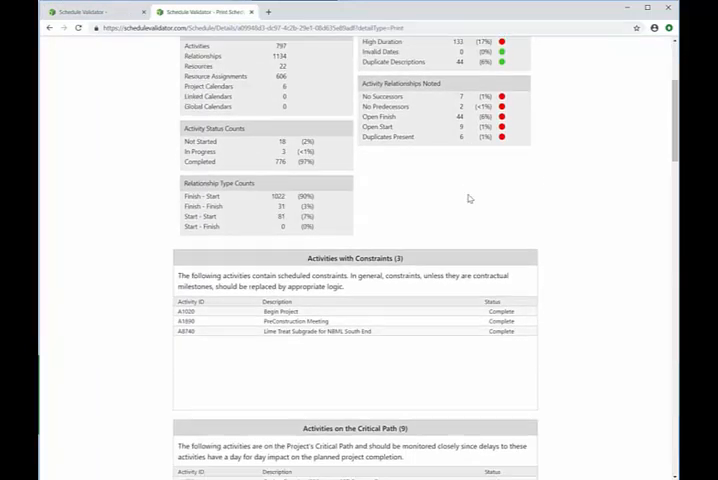
pyautogui.scroll(-3)
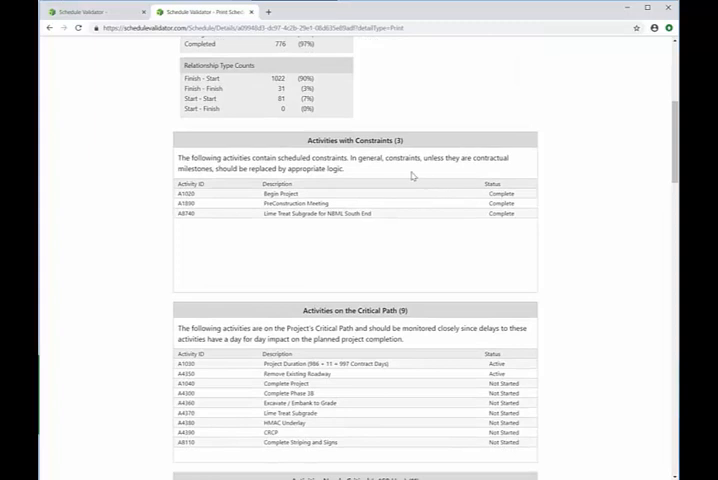
pyautogui.moveTo(412, 176)
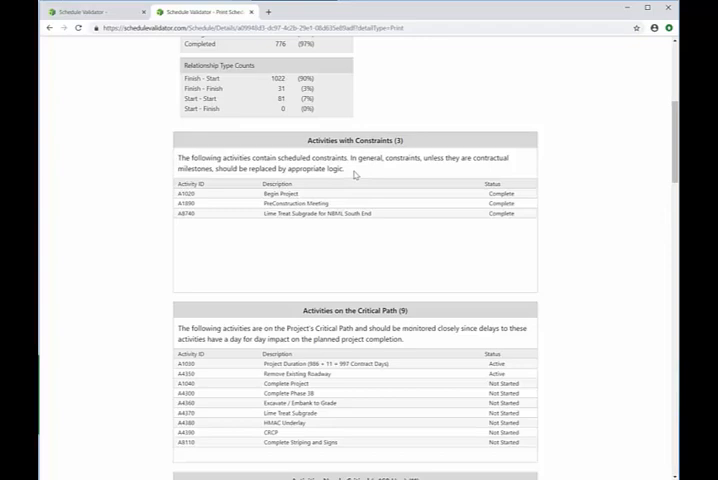
pyautogui.scroll(-3)
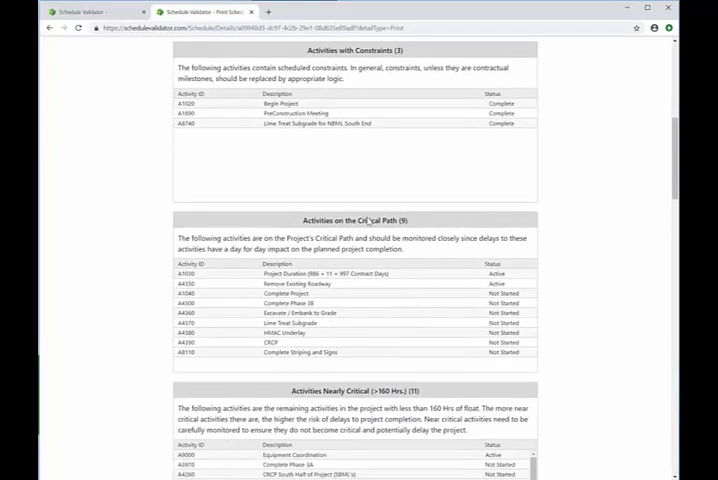
pyautogui.scroll(-3)
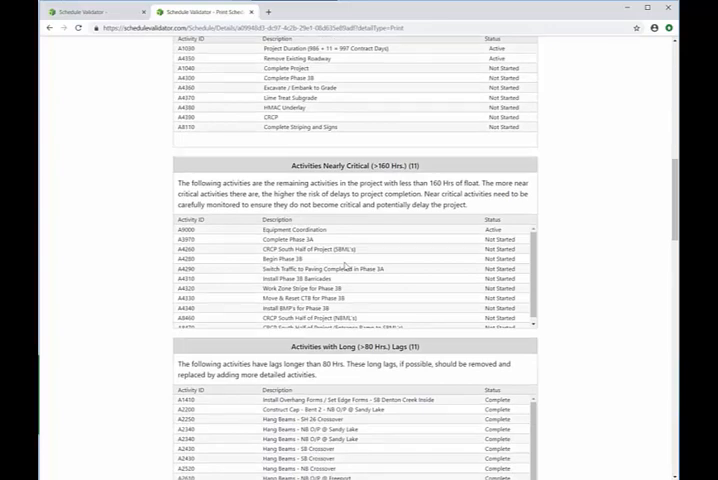
pyautogui.scroll(3)
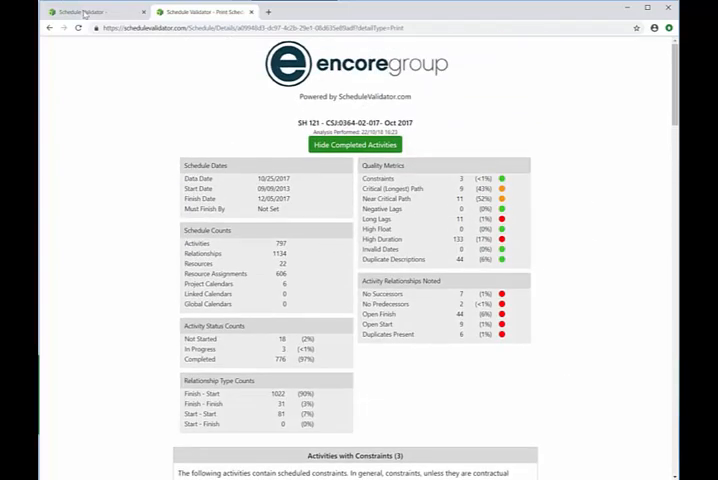
# Cancel the Share Selected Schedule(s) dialog and return to the project's schedule list via Done
pyautogui.click(592, 72)
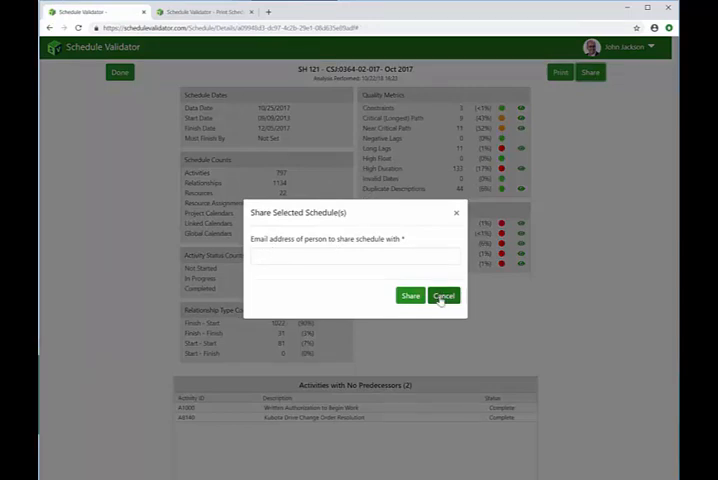
pyautogui.click(444, 296)
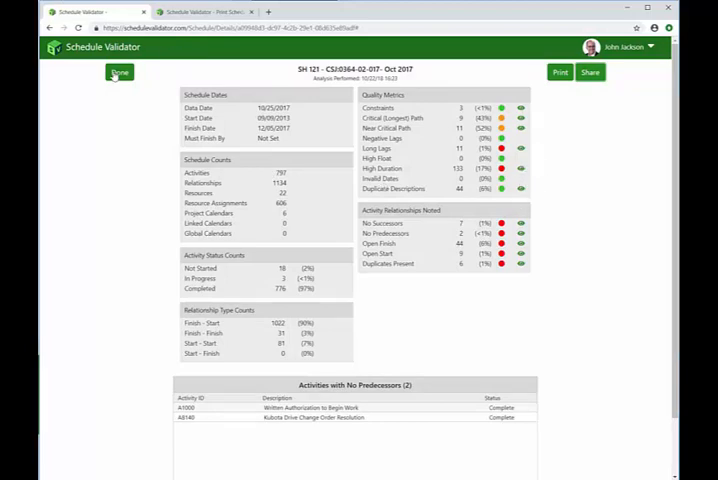
pyautogui.click(120, 72)
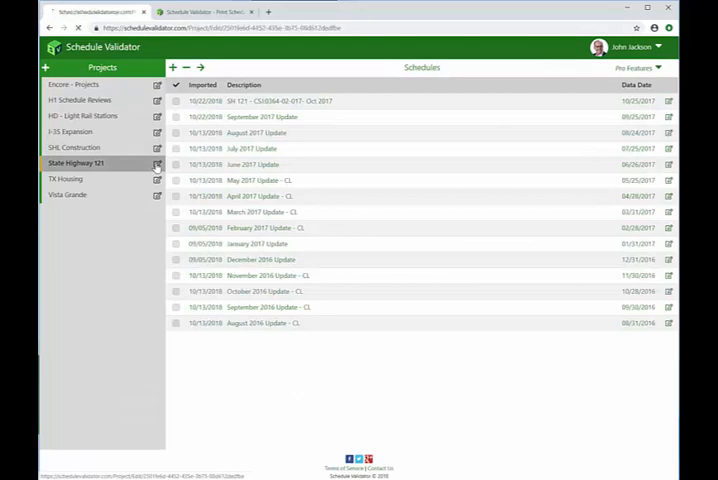
# Open State Highway 121 project settings and expand the Validation Parameters thresholds
pyautogui.click(156, 164)
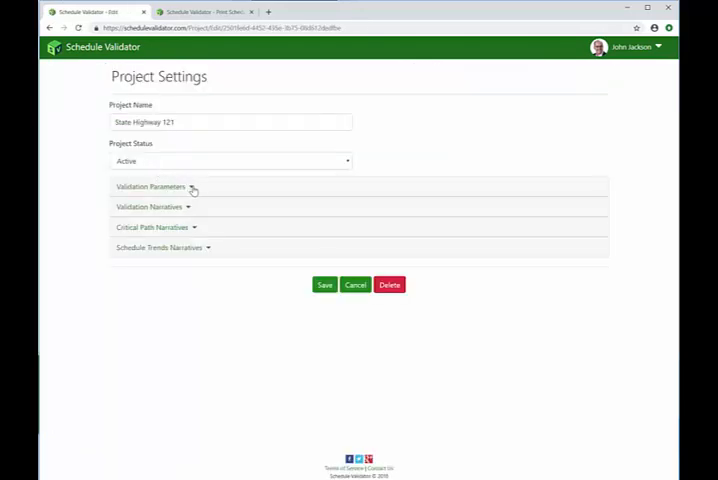
pyautogui.click(150, 188)
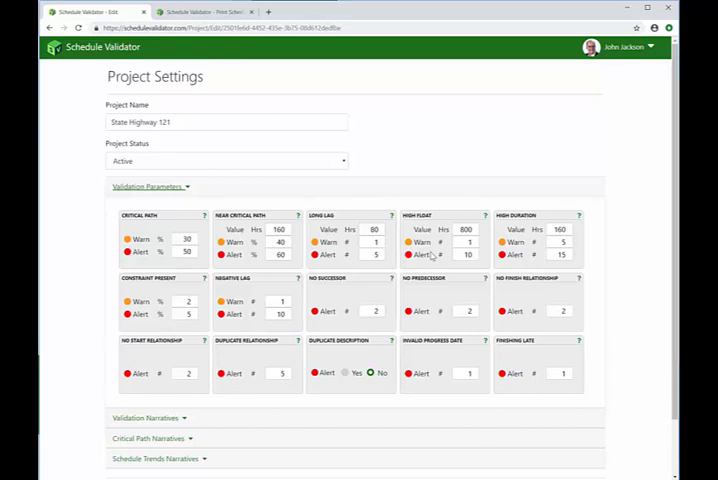
pyautogui.moveTo(156, 326)
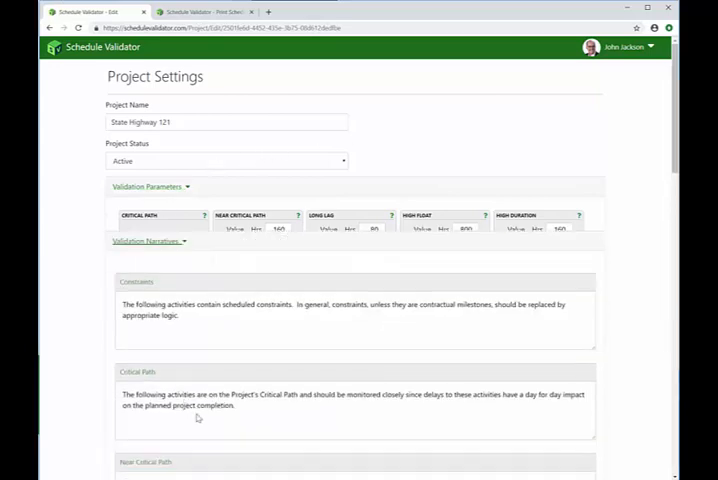
# Scroll through the Constraints, Critical Path and Negative Lag validation narrative texts
pyautogui.scroll(-3)
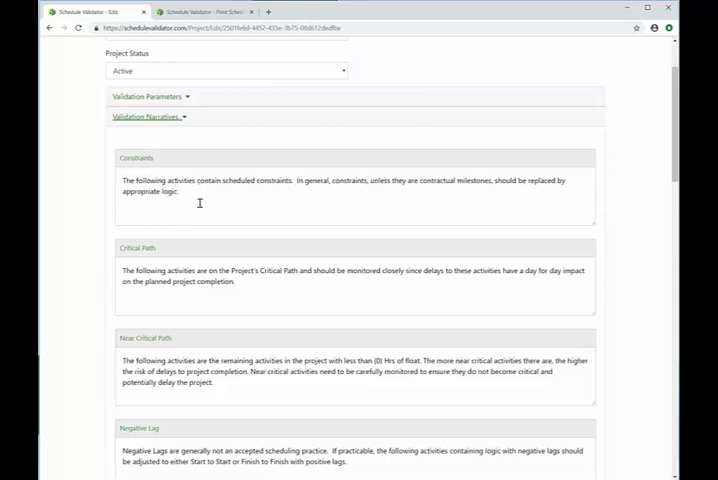
pyautogui.scroll(-3)
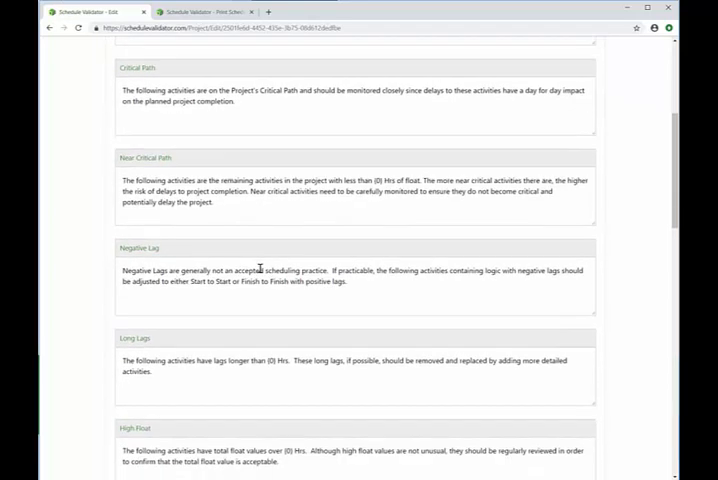
pyautogui.scroll(-3)
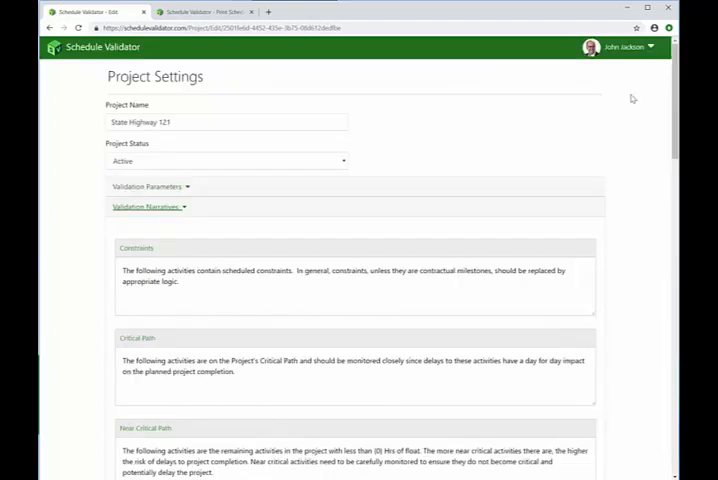
pyautogui.moveTo(448, 110)
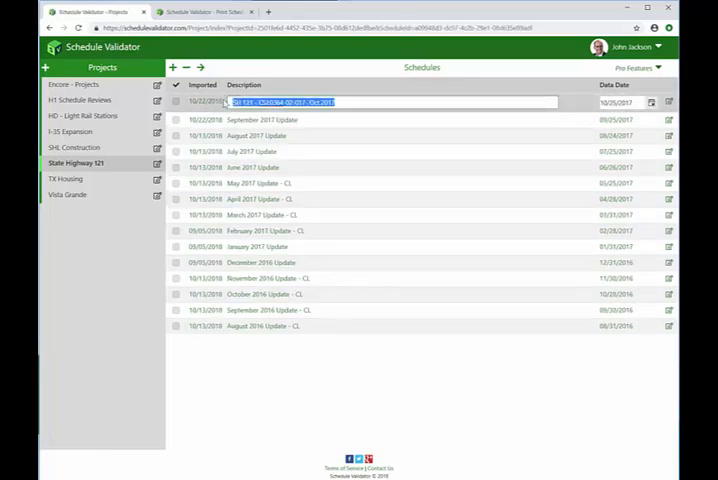
# Rename the top schedule's description to 'October 2017'
pyautogui.write('October')
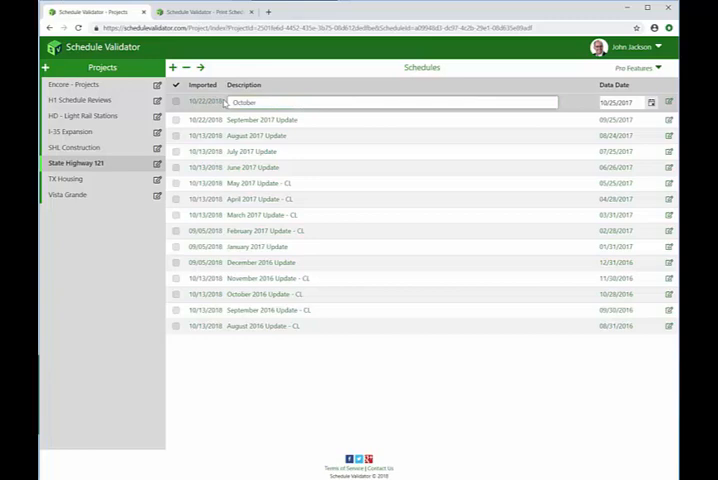
pyautogui.write('2017!')
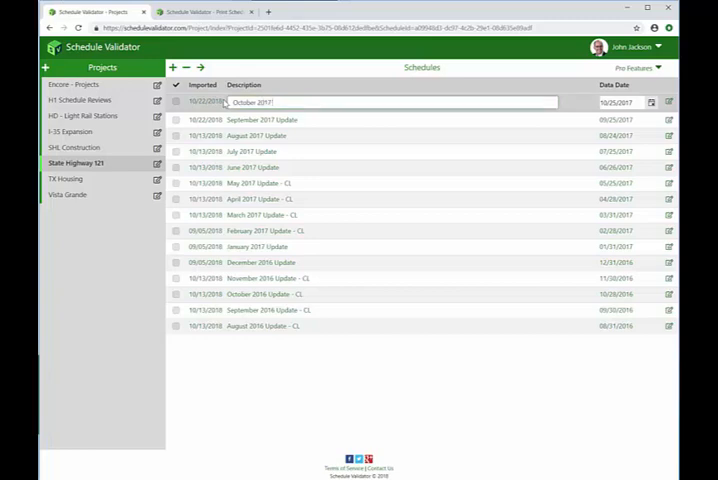